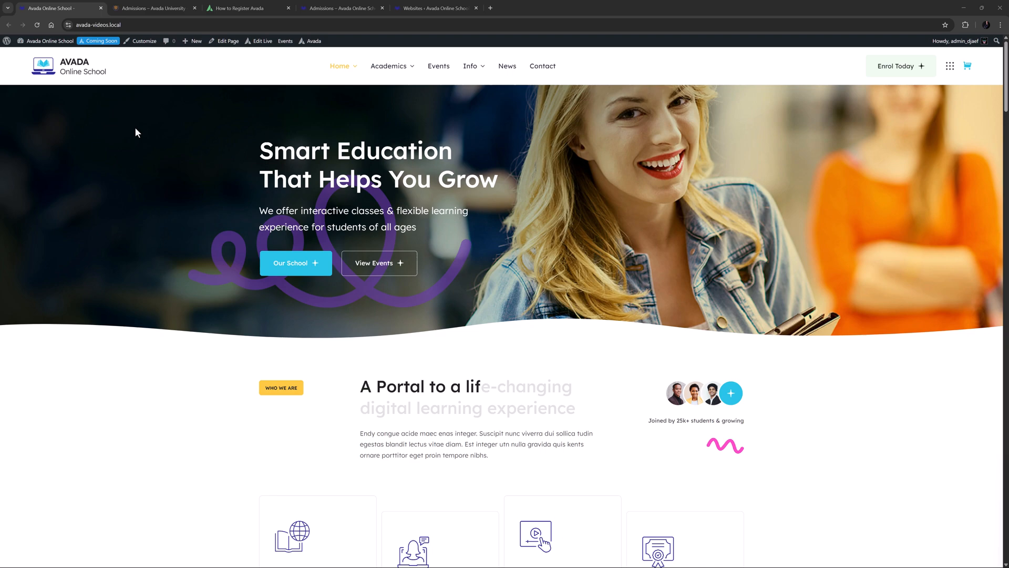
Scroll through the University prebuilt Admissions page, then bring up the 'How To Register Avada' docs.
{"action": "left_click", "coordinate": [155, 8]}
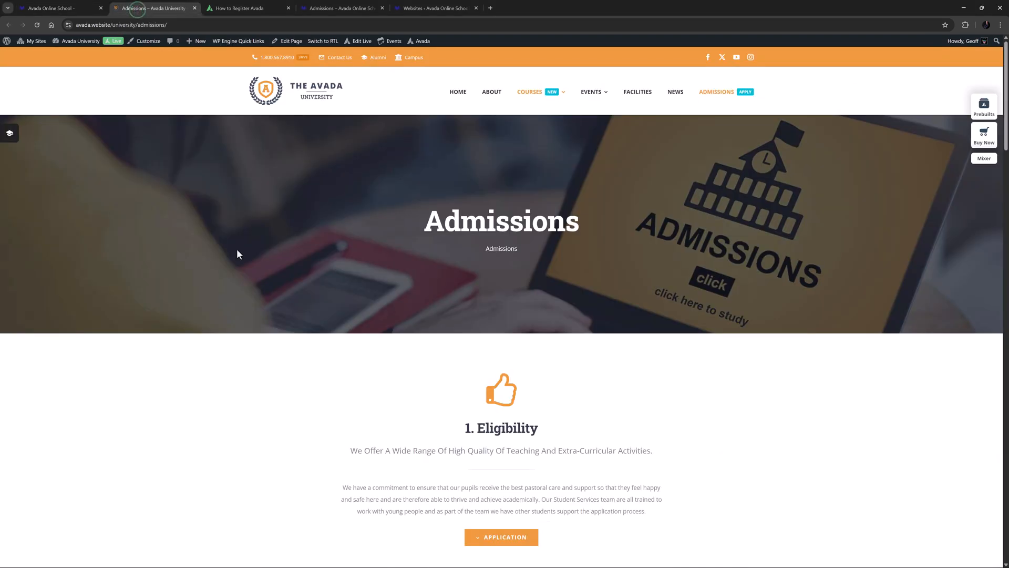
{"action": "scroll", "scroll_direction": "down", "scroll_amount": 3}
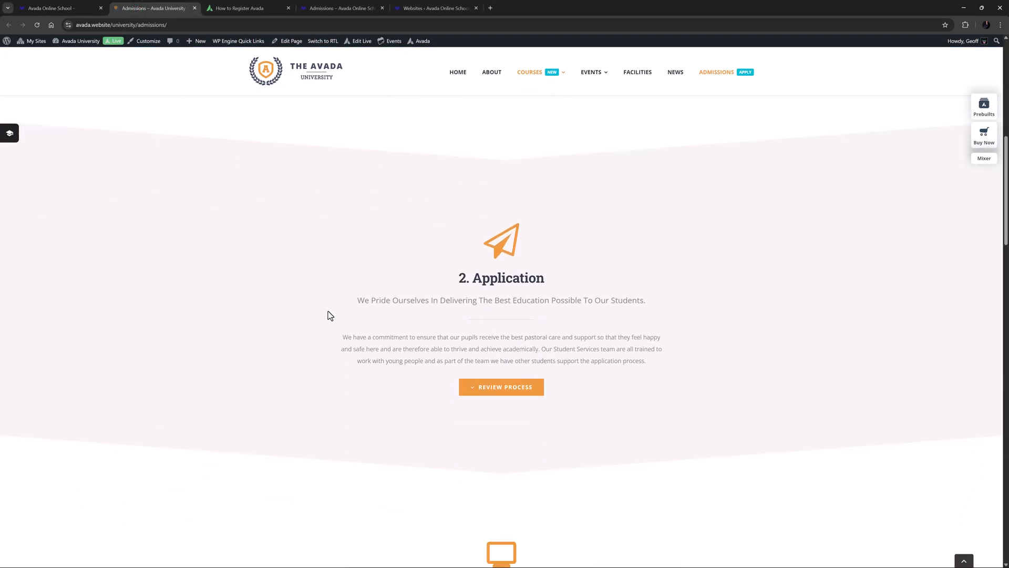
{"action": "scroll", "scroll_direction": "down", "scroll_amount": 3}
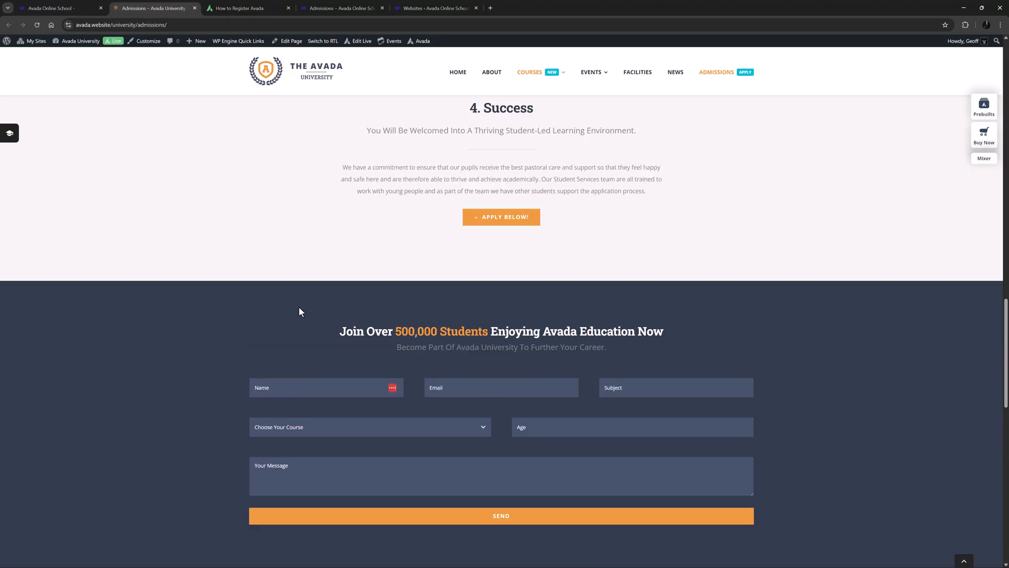
{"action": "scroll", "scroll_direction": "up", "scroll_amount": 3}
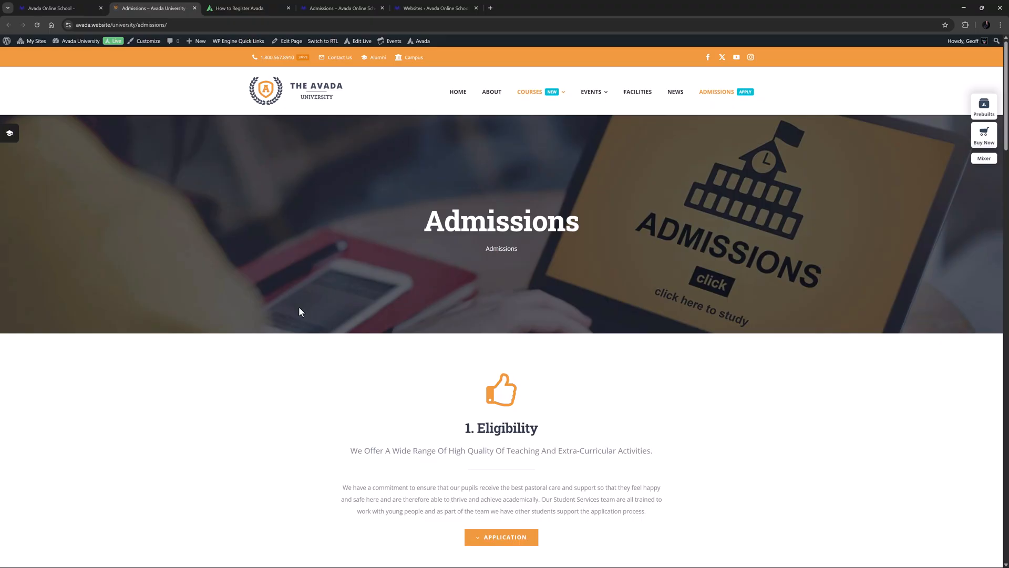
{"action": "left_click", "coordinate": [239, 8]}
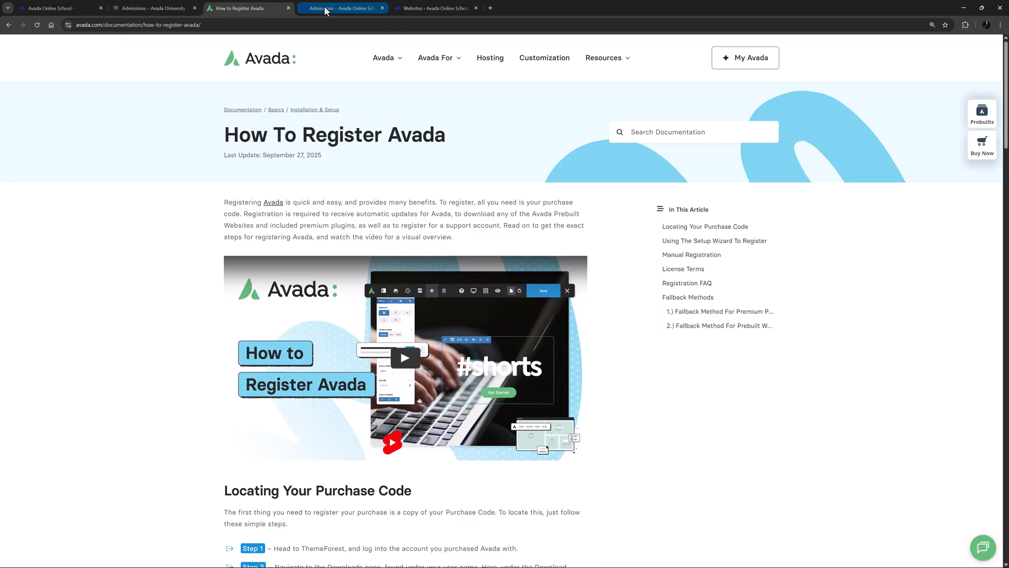
Return to the empty Admissions page and open the Builder Library's prebuilt content.
{"action": "left_click", "coordinate": [340, 8]}
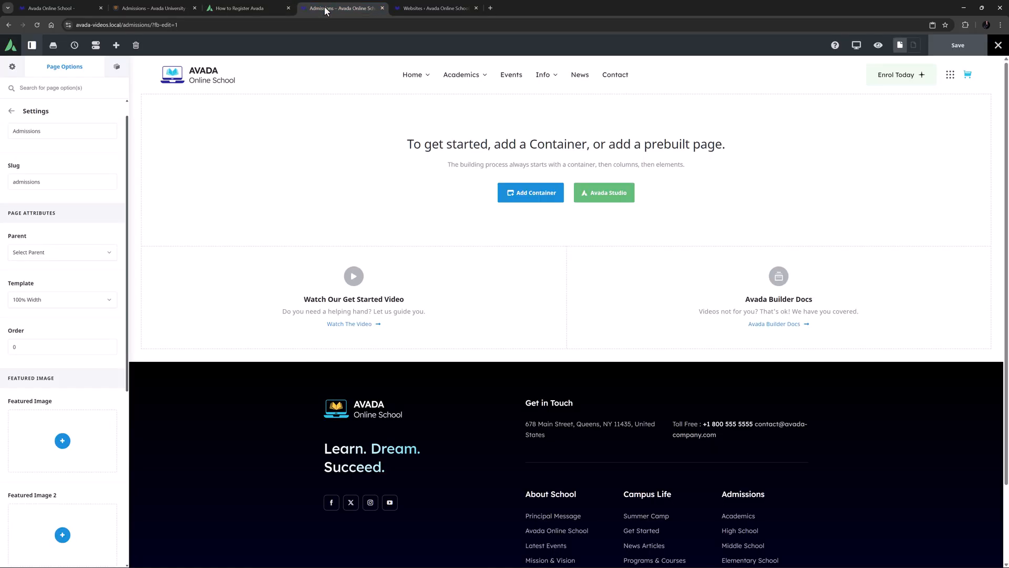
{"action": "mouse_move", "coordinate": [51, 45]}
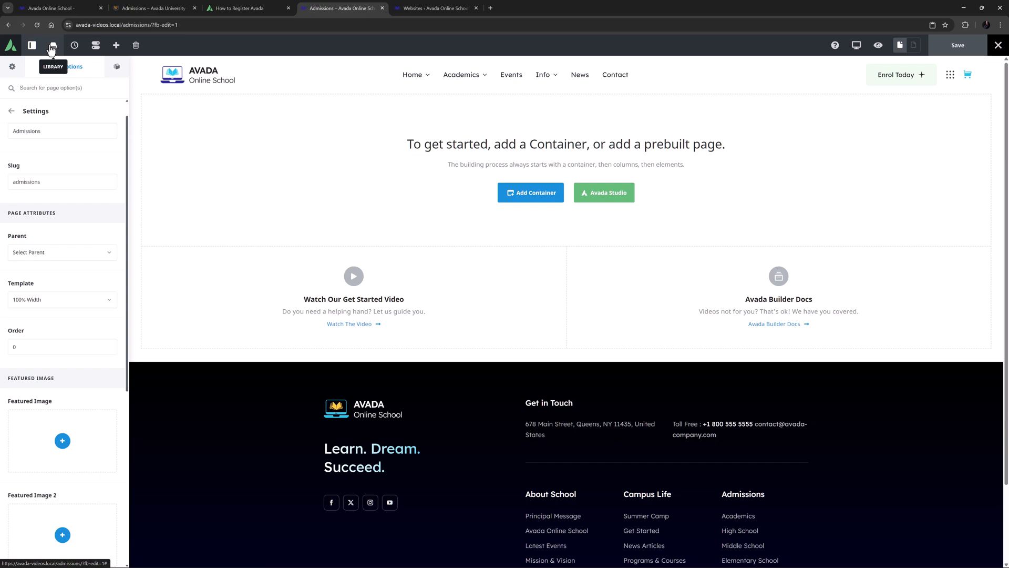
{"action": "left_click", "coordinate": [52, 45]}
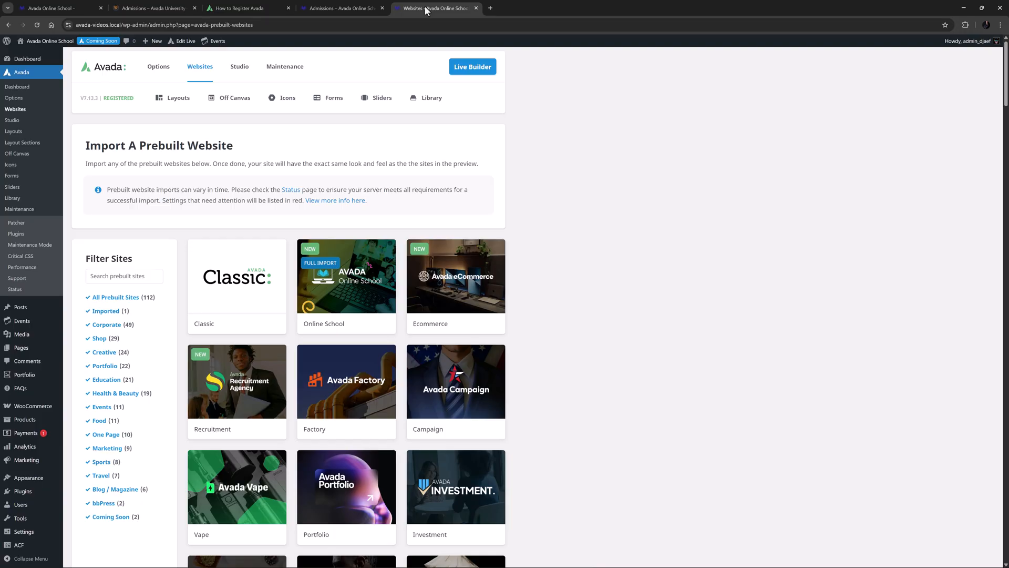
Browse the Avada Websites import screen and return to the Library's Websites section.
{"action": "left_click", "coordinate": [342, 8]}
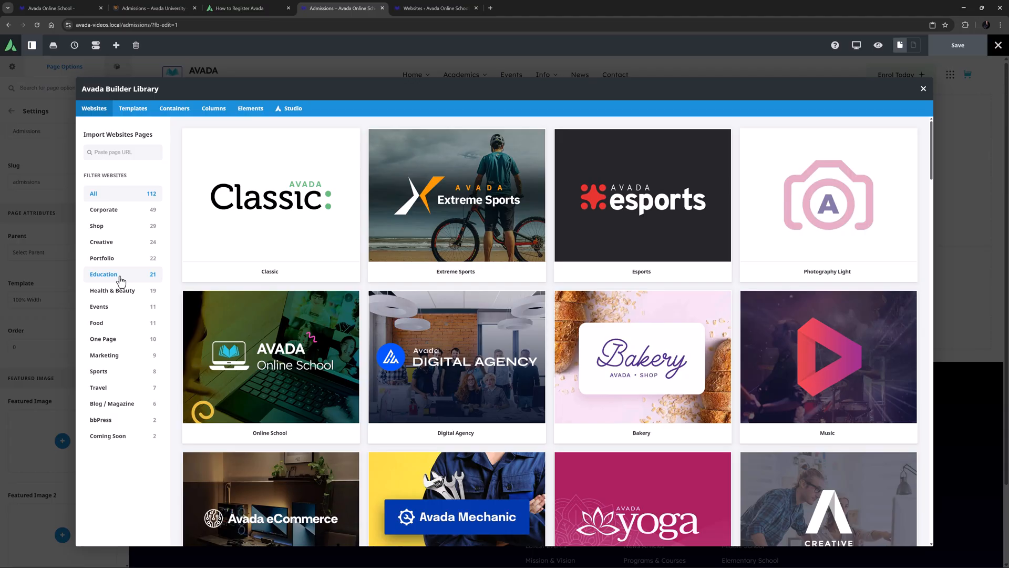
Filter Library websites by Education and open the University site's page list.
{"action": "scroll", "scroll_direction": "down", "scroll_amount": 3}
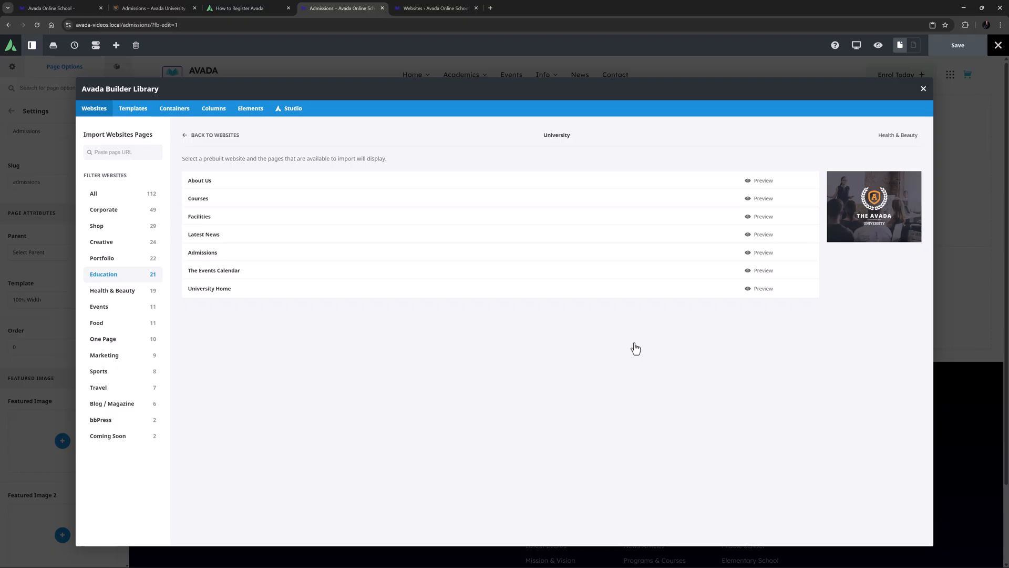
{"action": "mouse_move", "coordinate": [741, 278]}
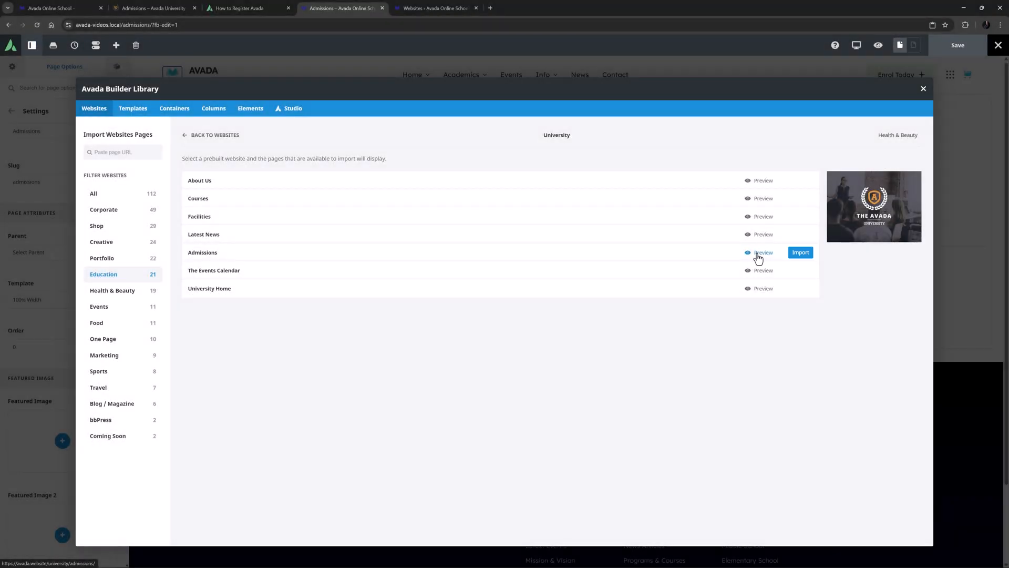
Import the University Admissions page, adding its Eligibility and Application sections.
{"action": "left_click", "coordinate": [800, 252]}
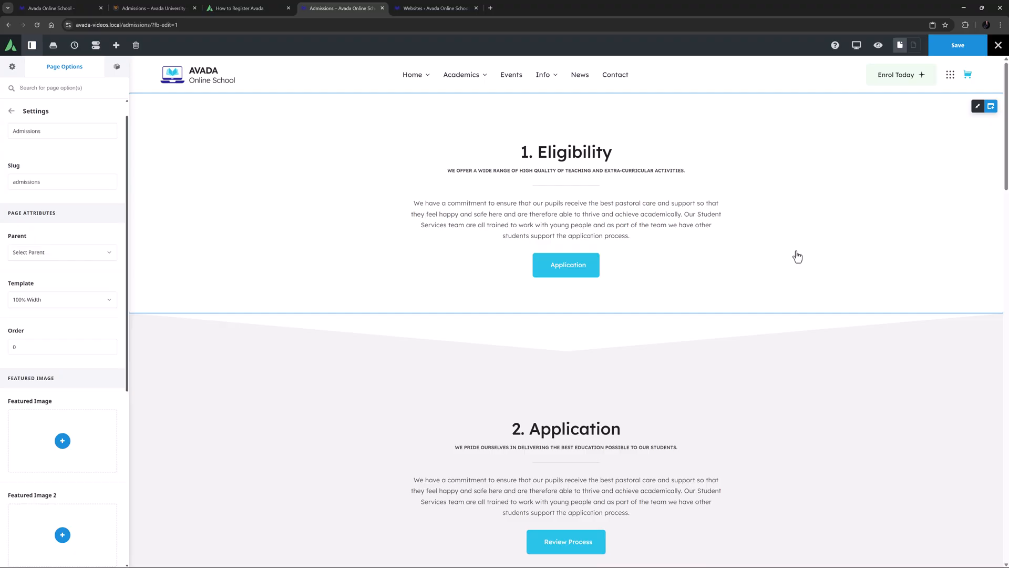
{"action": "scroll", "scroll_direction": "down", "scroll_amount": 3}
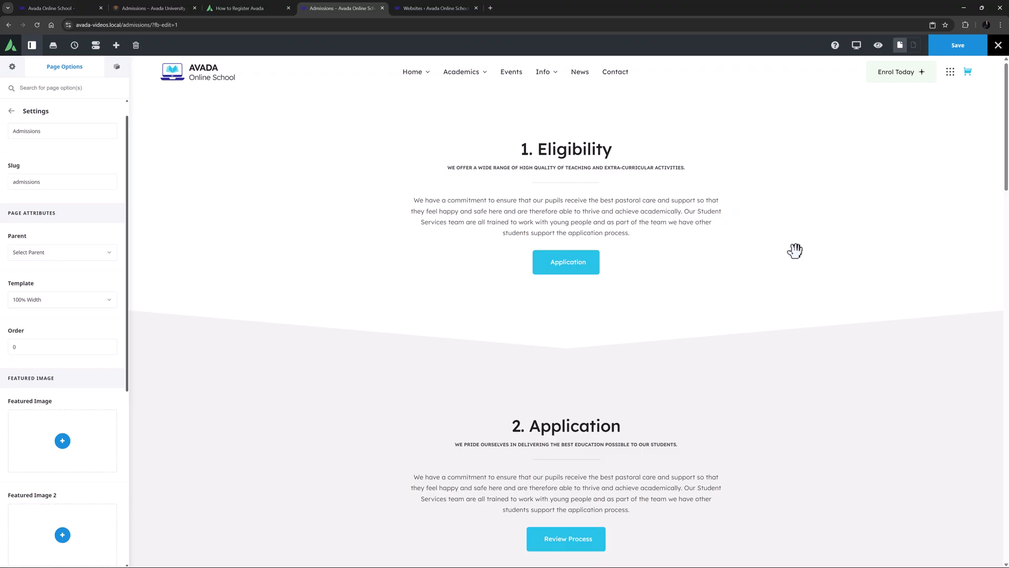
Compare against the original University Admissions page, then return to the Live Builder tab.
{"action": "left_click", "coordinate": [152, 8]}
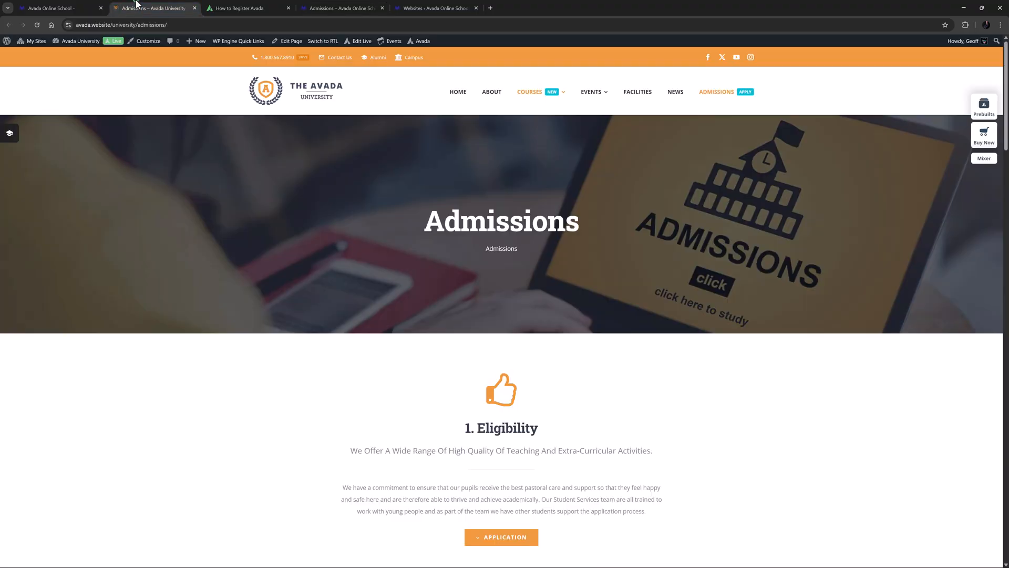
{"action": "mouse_move", "coordinate": [454, 272]}
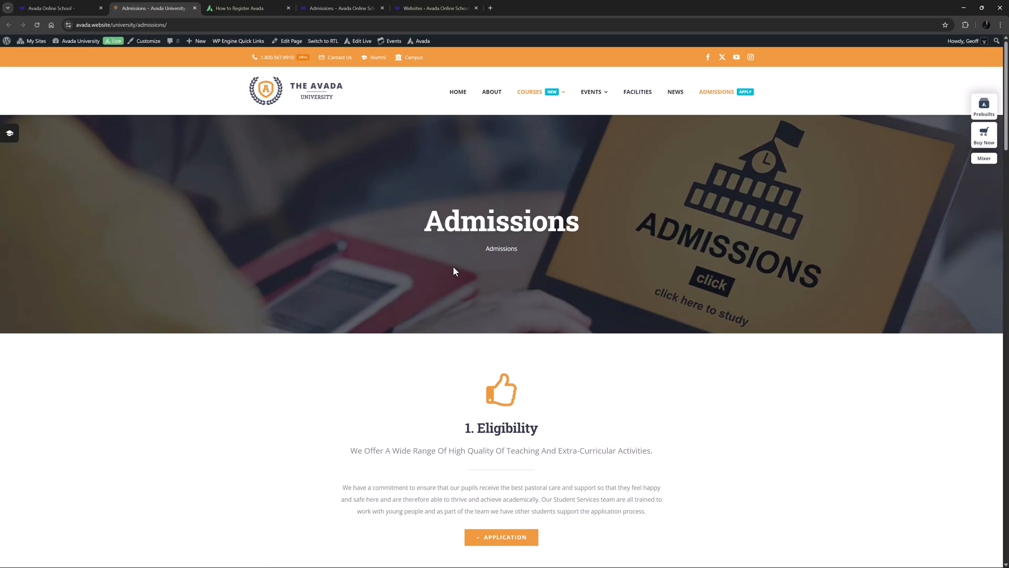
{"action": "scroll", "scroll_direction": "down", "scroll_amount": 3}
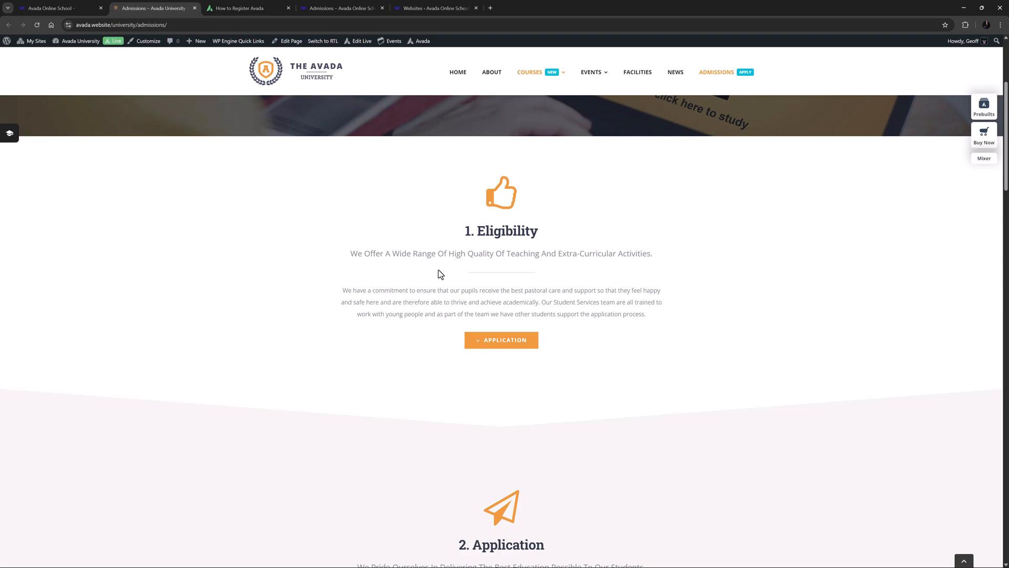
{"action": "scroll", "scroll_direction": "down", "scroll_amount": 3}
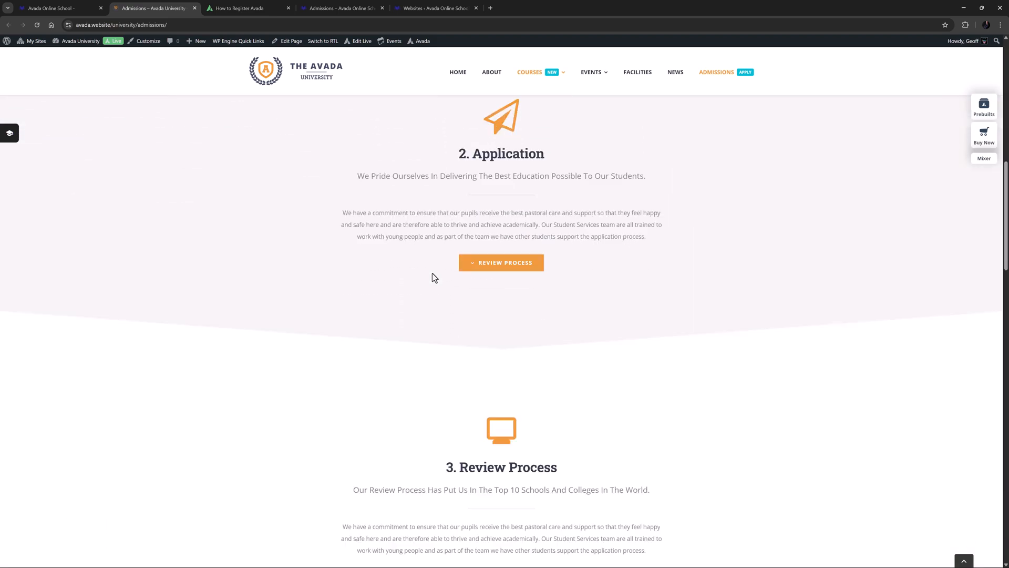
{"action": "scroll", "scroll_direction": "down", "scroll_amount": 3}
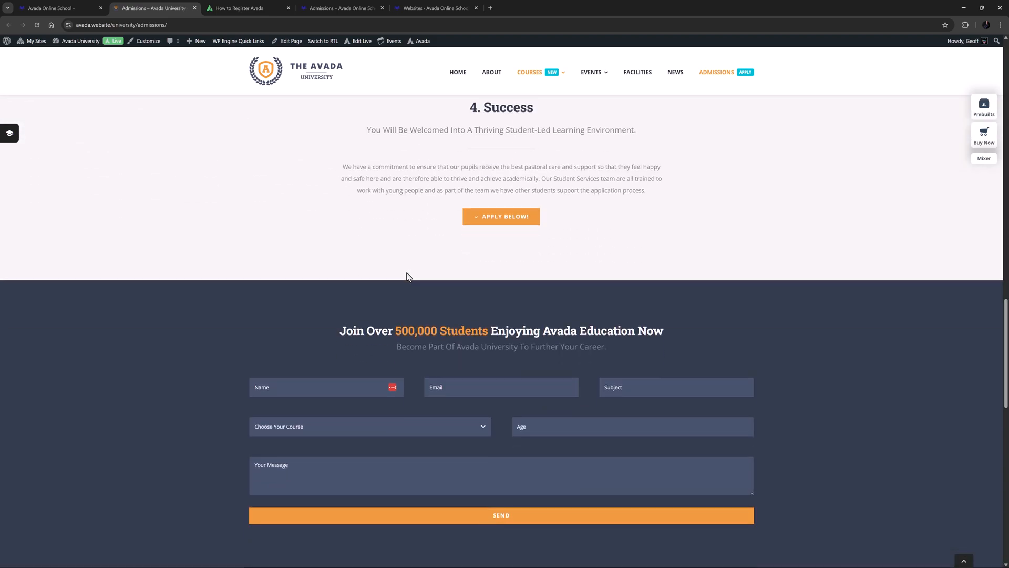
{"action": "scroll", "scroll_direction": "up", "scroll_amount": 3}
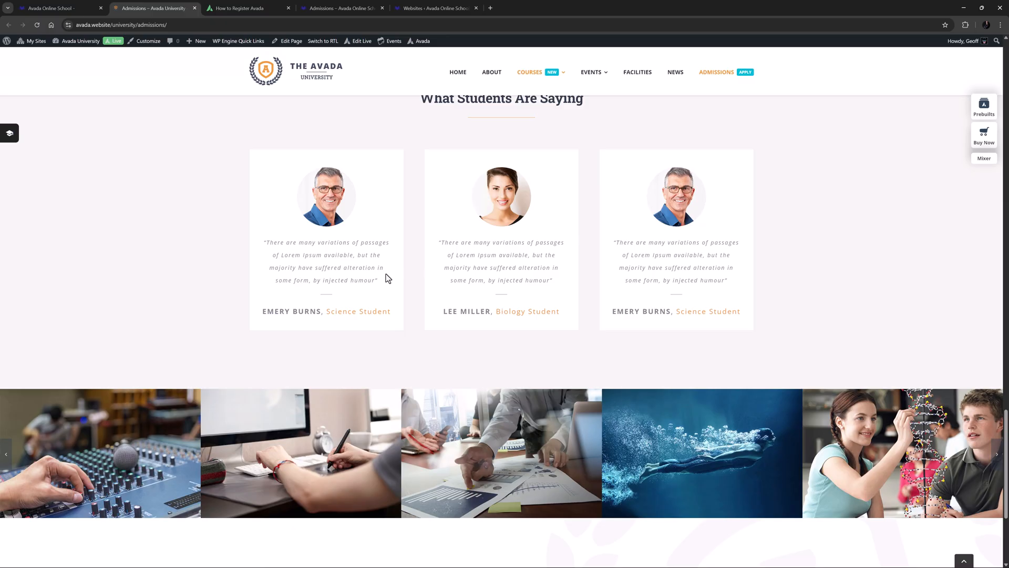
{"action": "scroll", "scroll_direction": "down", "scroll_amount": 3}
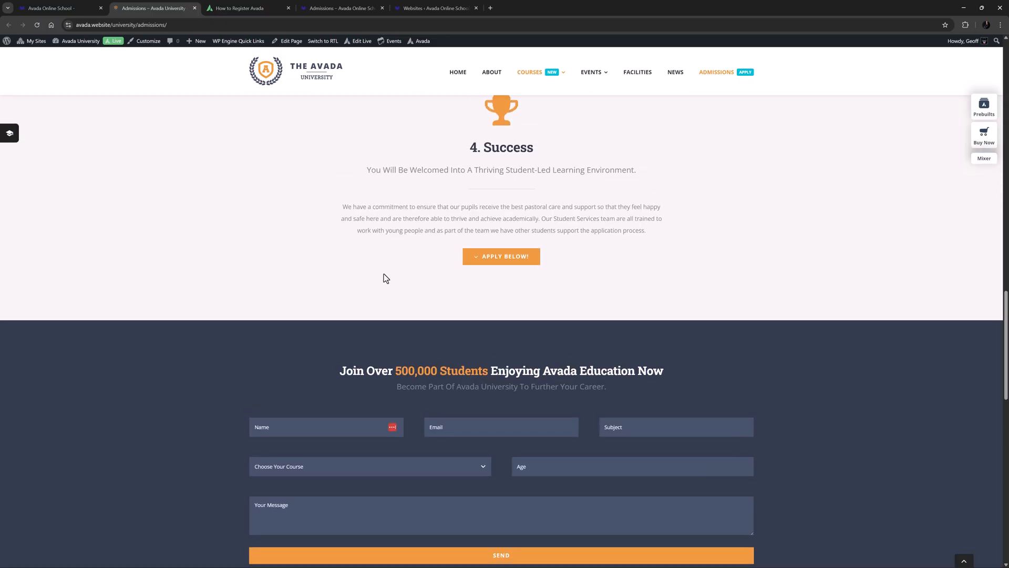
{"action": "scroll", "scroll_direction": "up", "scroll_amount": 3}
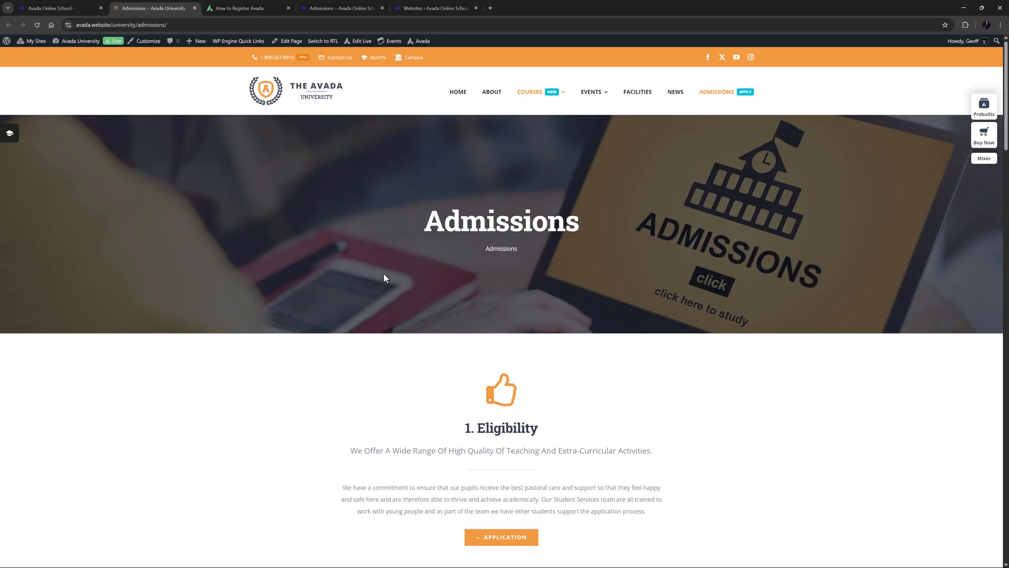
{"action": "left_click", "coordinate": [340, 8]}
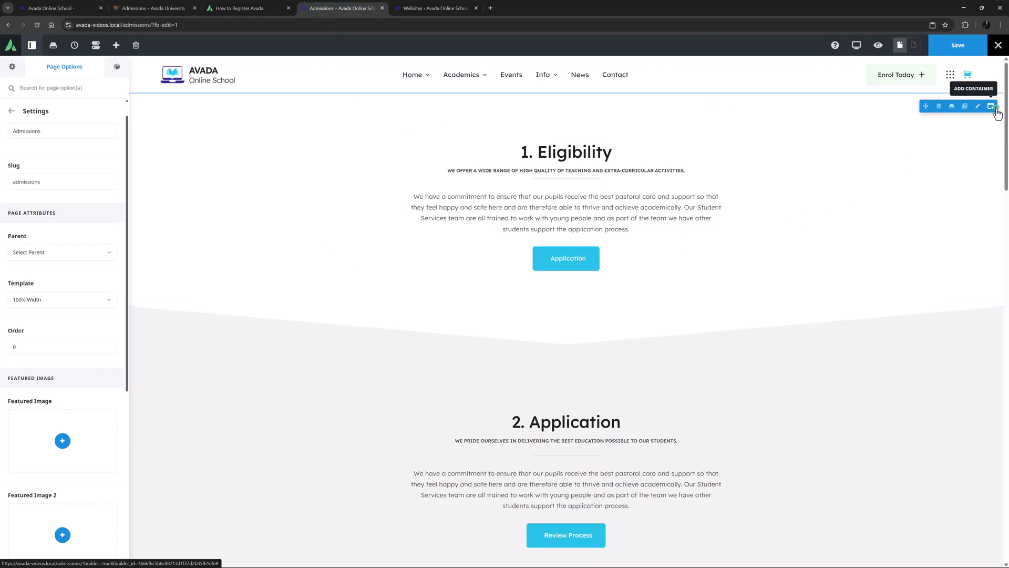
Insert the library Admissions hero container above Eligibility and check the page outline.
{"action": "left_click", "coordinate": [993, 106]}
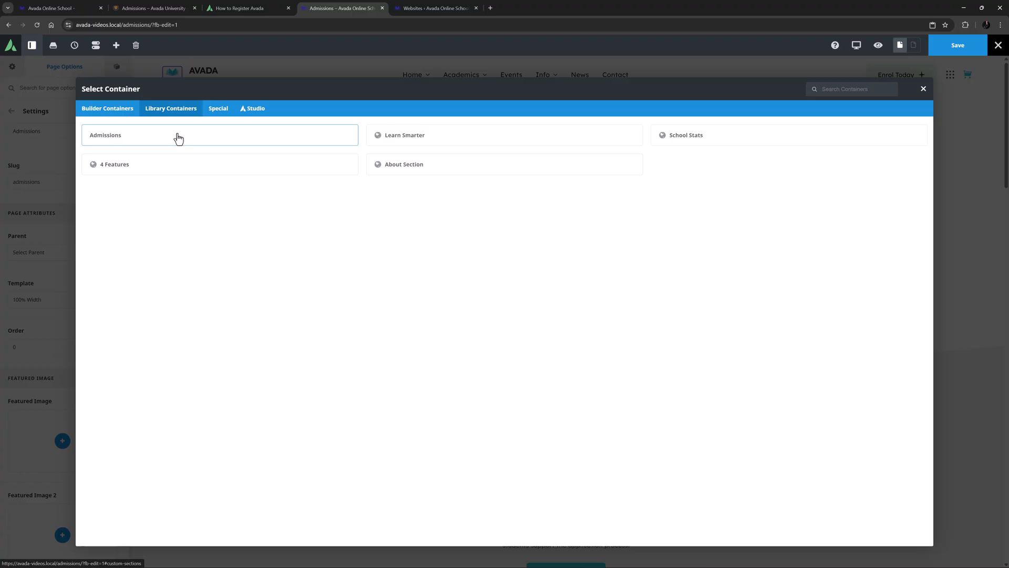
{"action": "left_click", "coordinate": [179, 135]}
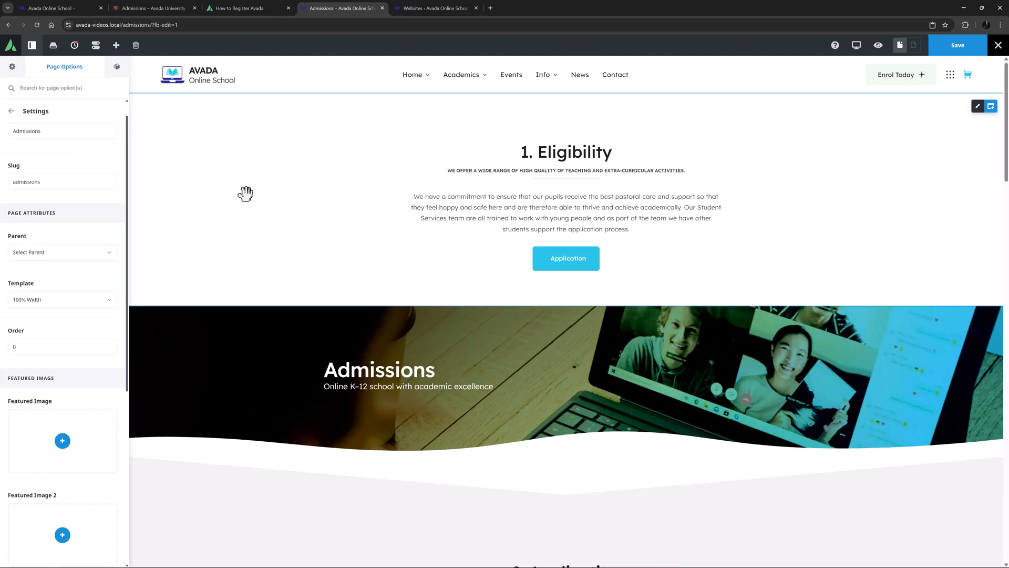
{"action": "mouse_move", "coordinate": [925, 318]}
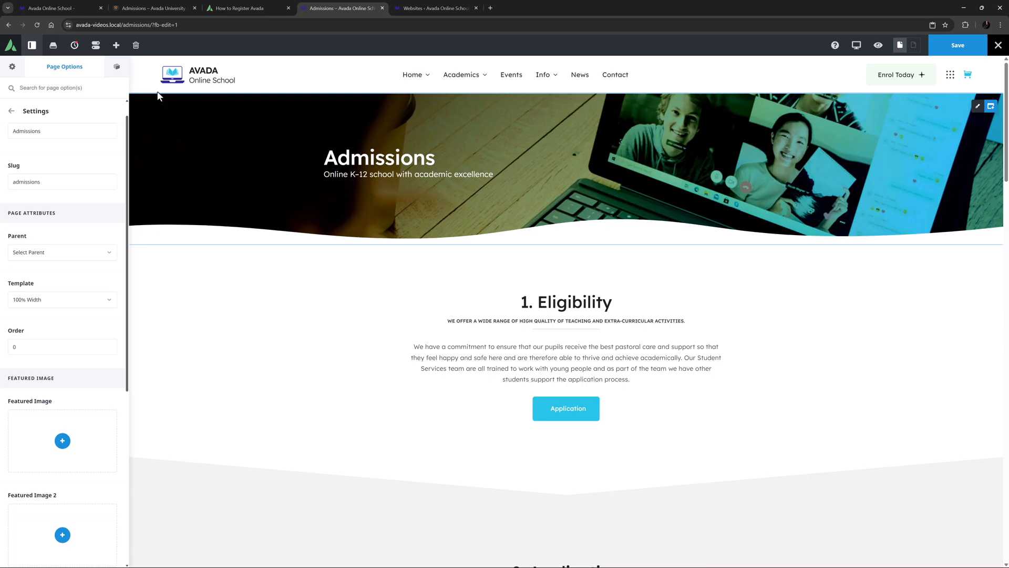
{"action": "left_click", "coordinate": [37, 67]}
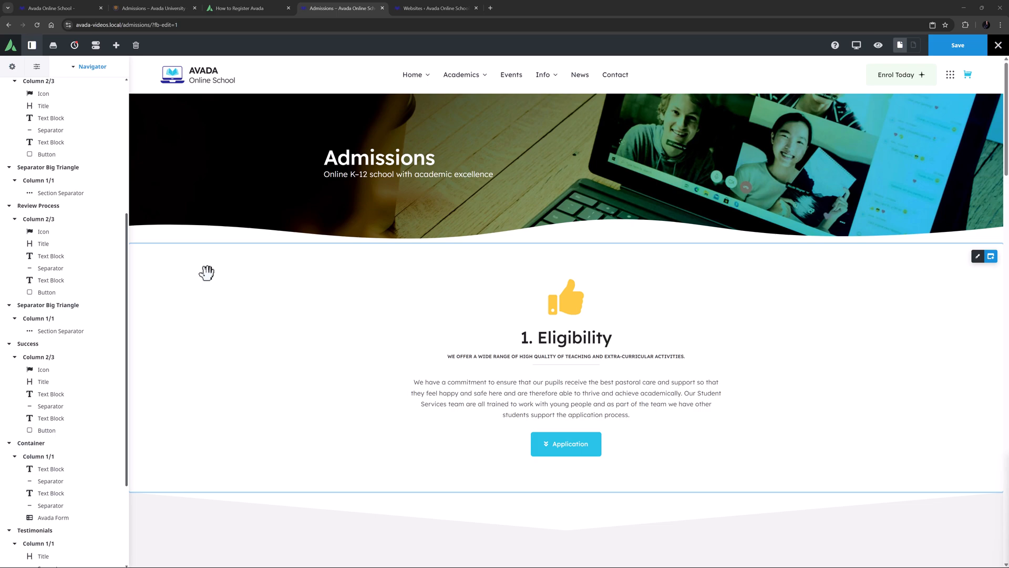
{"action": "scroll", "scroll_direction": "down", "scroll_amount": 3}
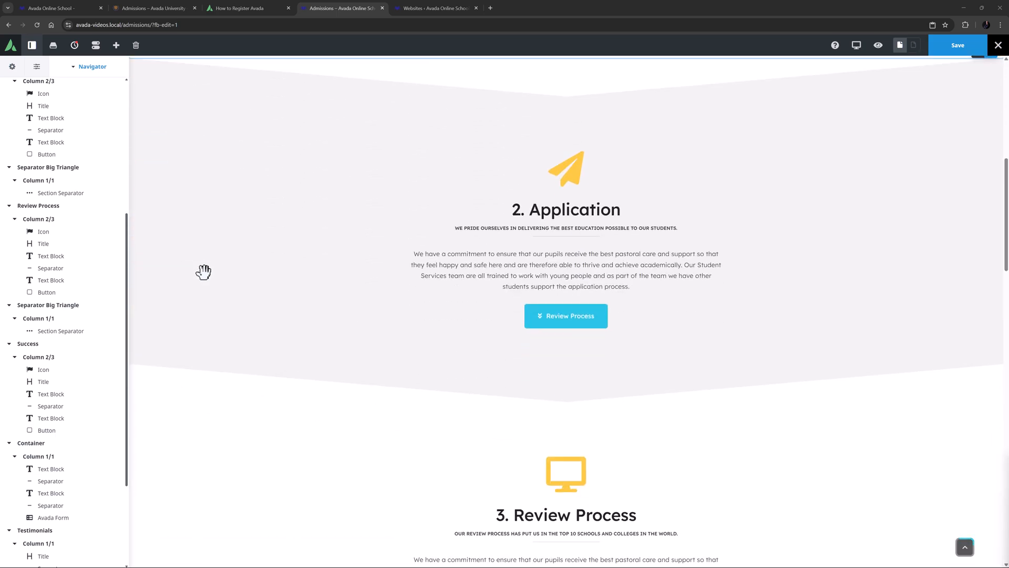
{"action": "scroll", "scroll_direction": "down", "scroll_amount": 3}
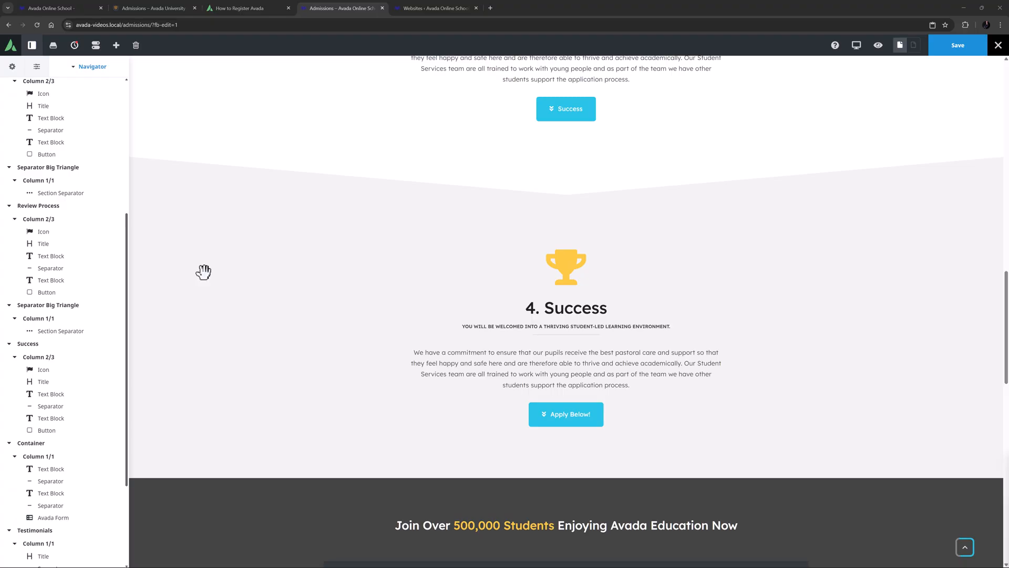
{"action": "scroll", "scroll_direction": "down", "scroll_amount": 3}
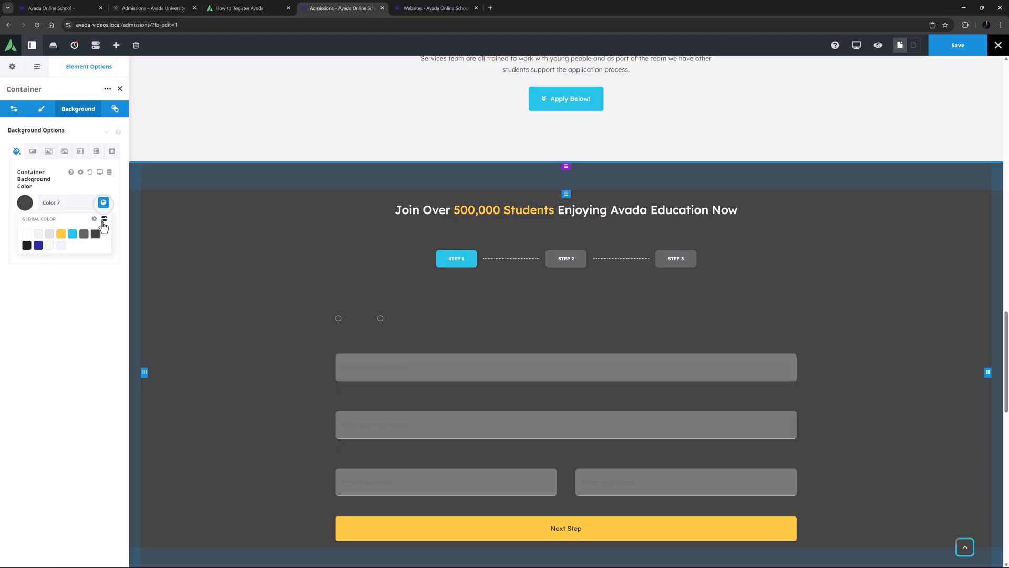
Turn off the global color so the form container uses translucent Color 7.
{"action": "left_click", "coordinate": [104, 218]}
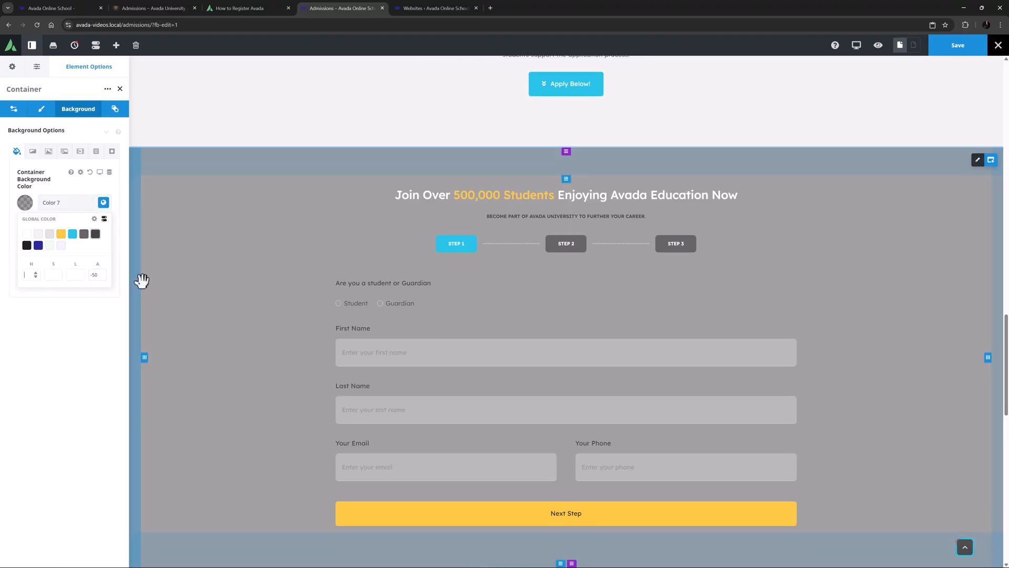
{"action": "scroll", "scroll_direction": "down", "scroll_amount": 3}
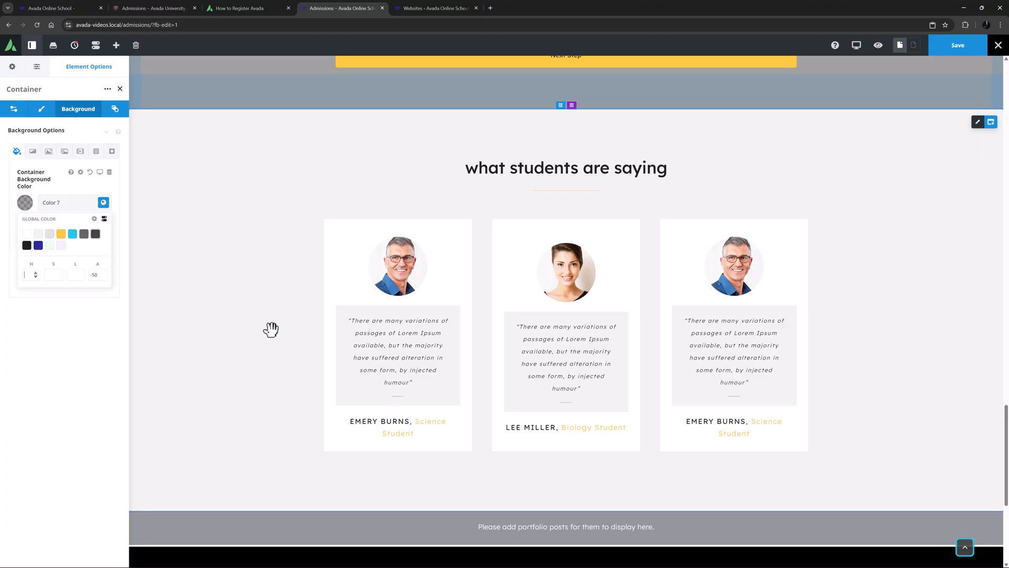
{"action": "scroll", "scroll_direction": "down", "scroll_amount": 3}
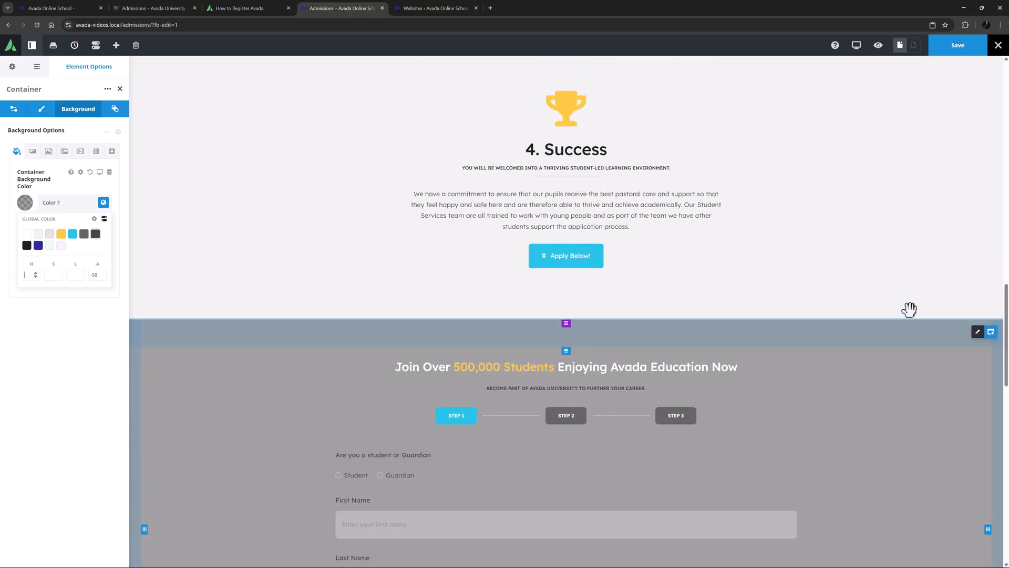
{"action": "scroll", "scroll_direction": "up", "scroll_amount": 3}
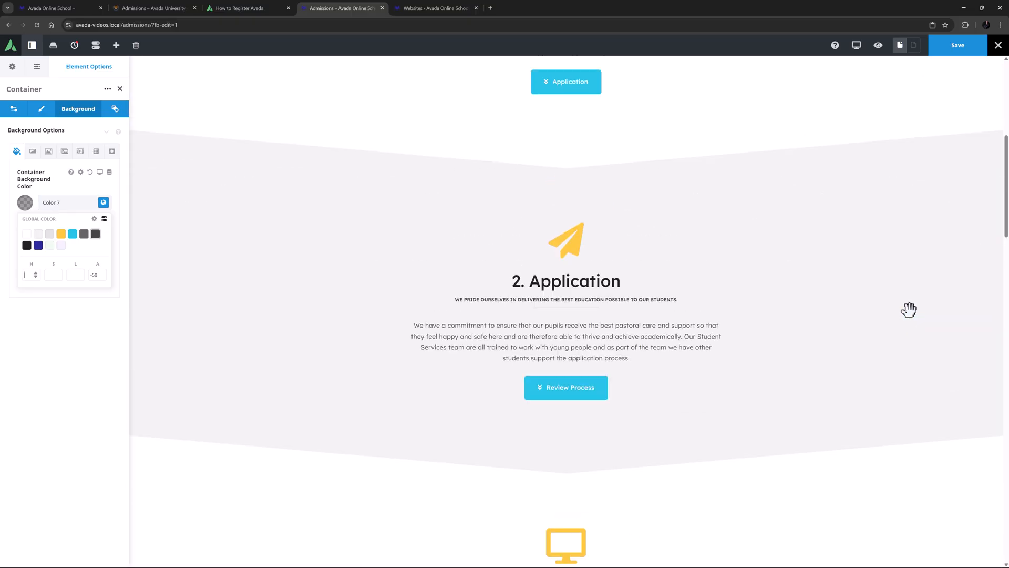
{"action": "scroll", "scroll_direction": "up", "scroll_amount": 3}
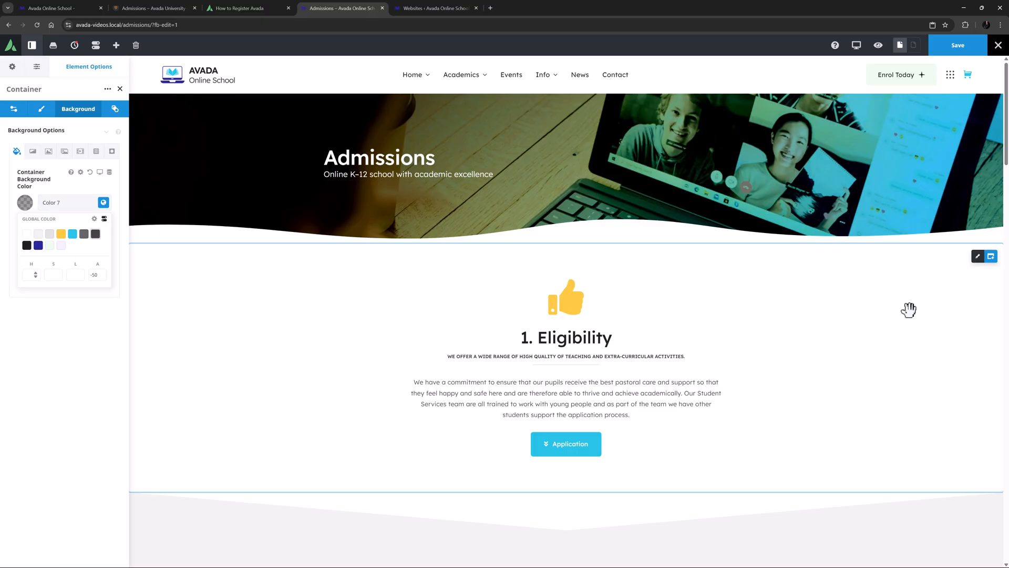
{"action": "mouse_move", "coordinate": [52, 44]}
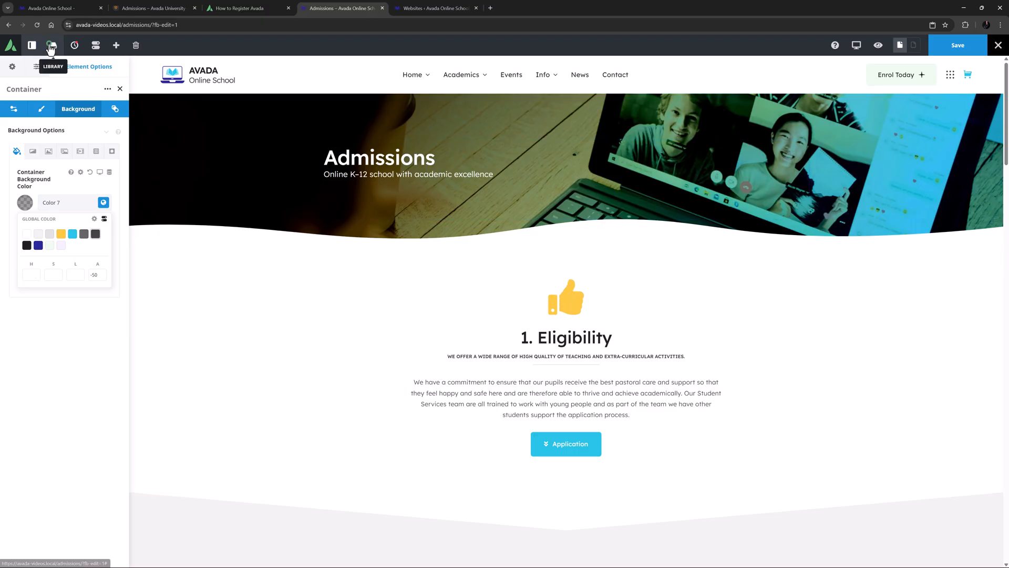
Close the Library without importing and save the Admissions page.
{"action": "left_click", "coordinate": [51, 44]}
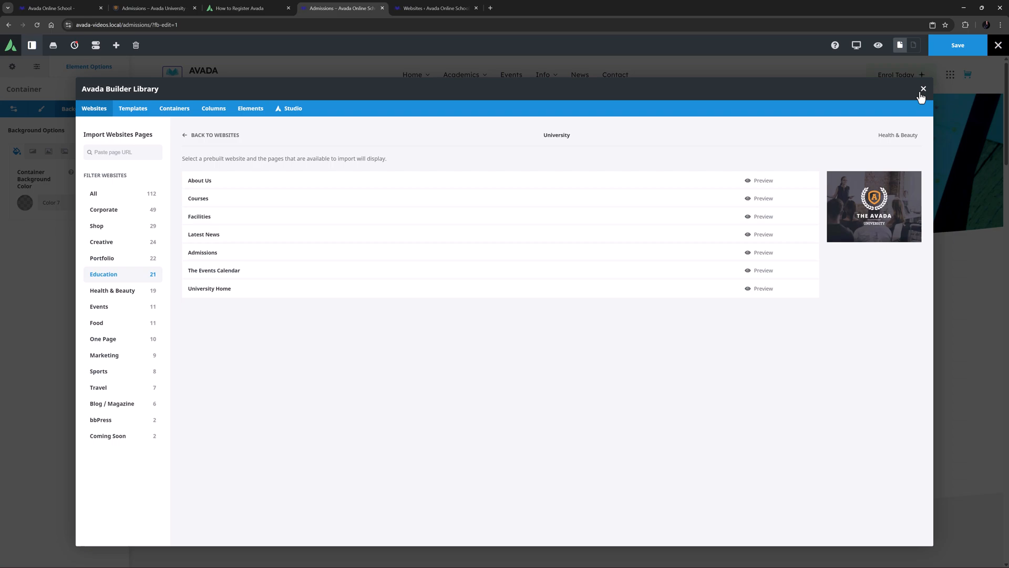
{"action": "left_click", "coordinate": [923, 89]}
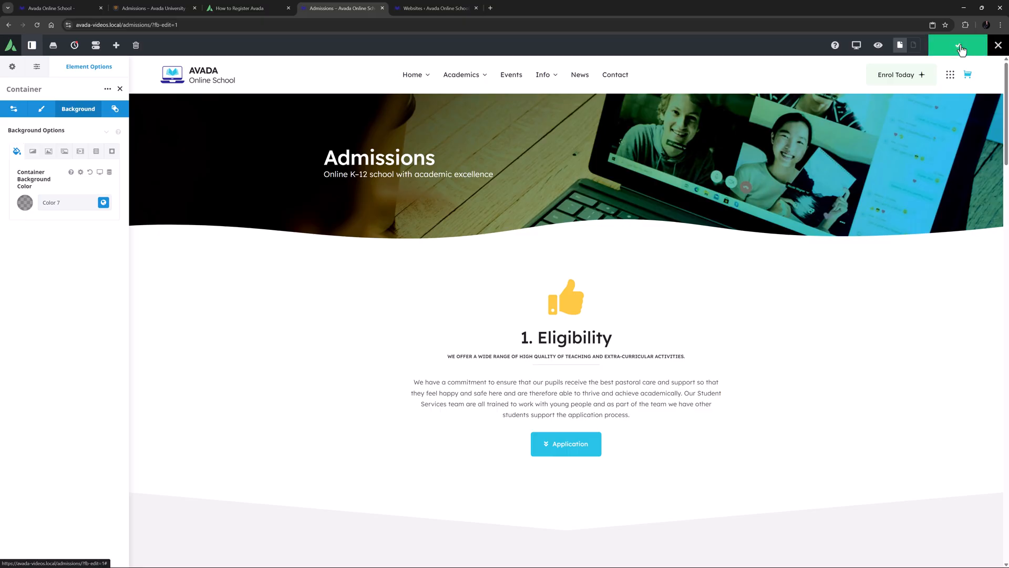
{"action": "left_click", "coordinate": [957, 45]}
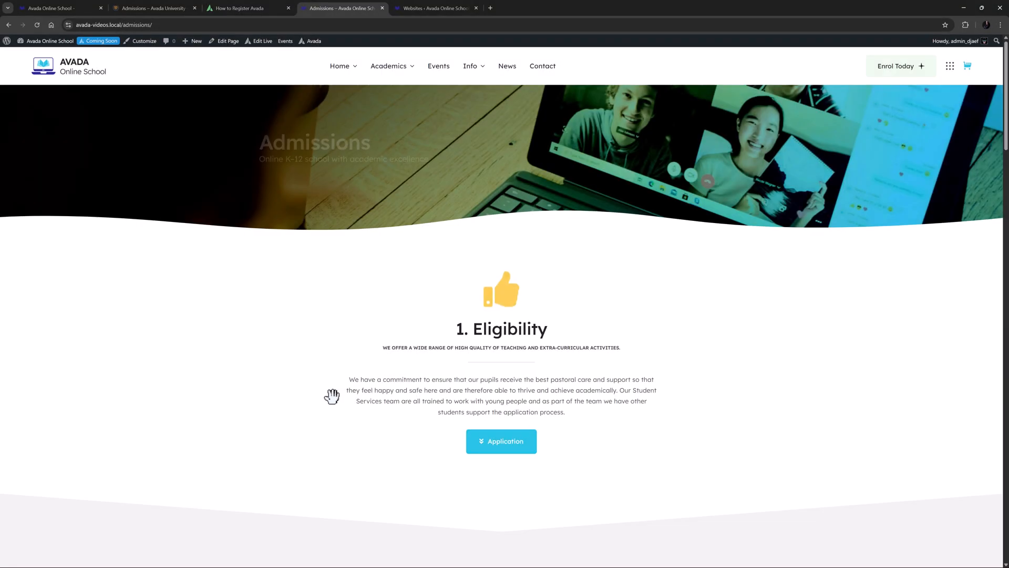
{"action": "scroll", "scroll_direction": "down", "scroll_amount": 3}
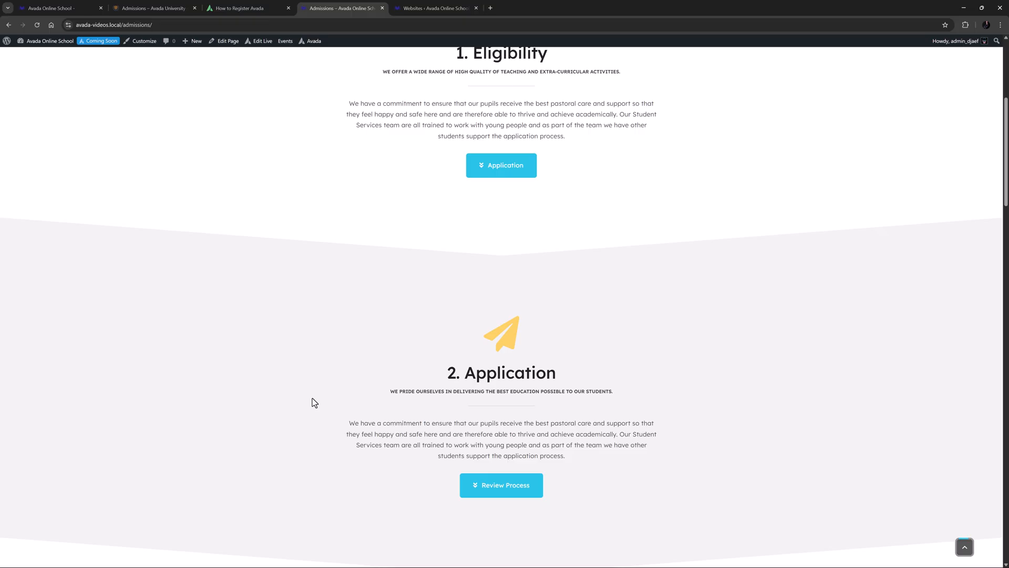
{"action": "scroll", "scroll_direction": "down", "scroll_amount": 3}
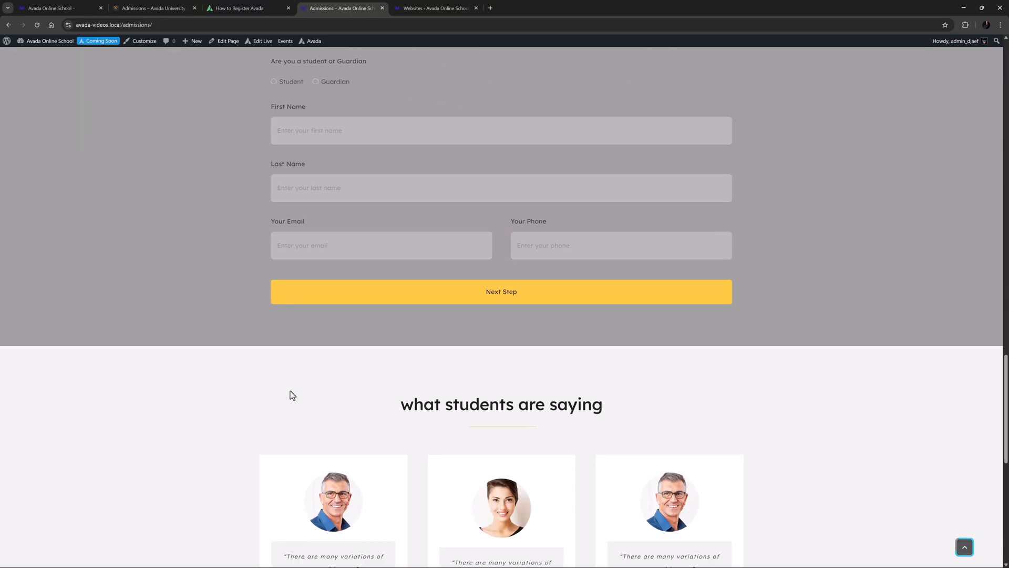
{"action": "scroll", "scroll_direction": "down", "scroll_amount": 3}
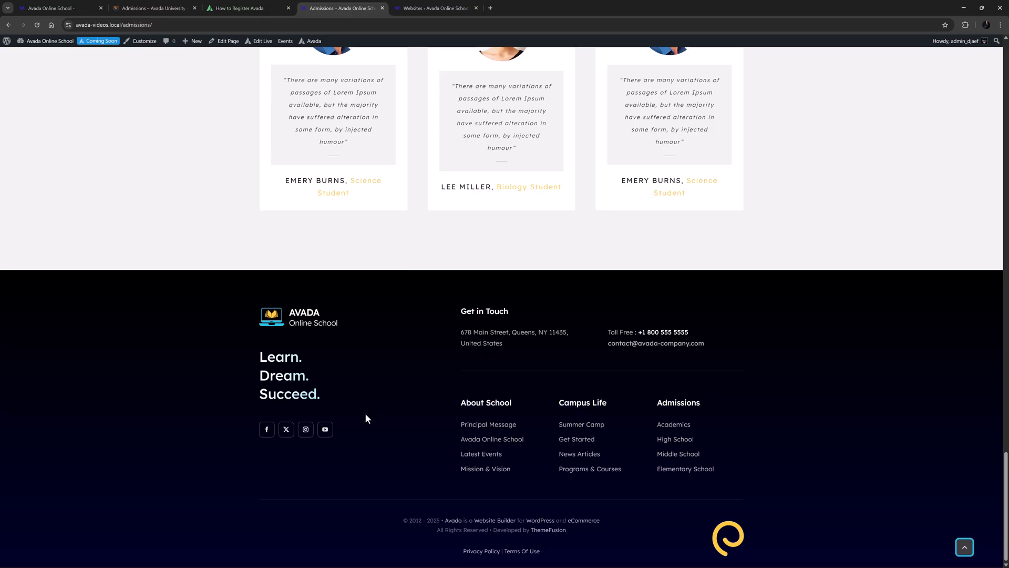
{"action": "scroll", "scroll_direction": "up", "scroll_amount": 3}
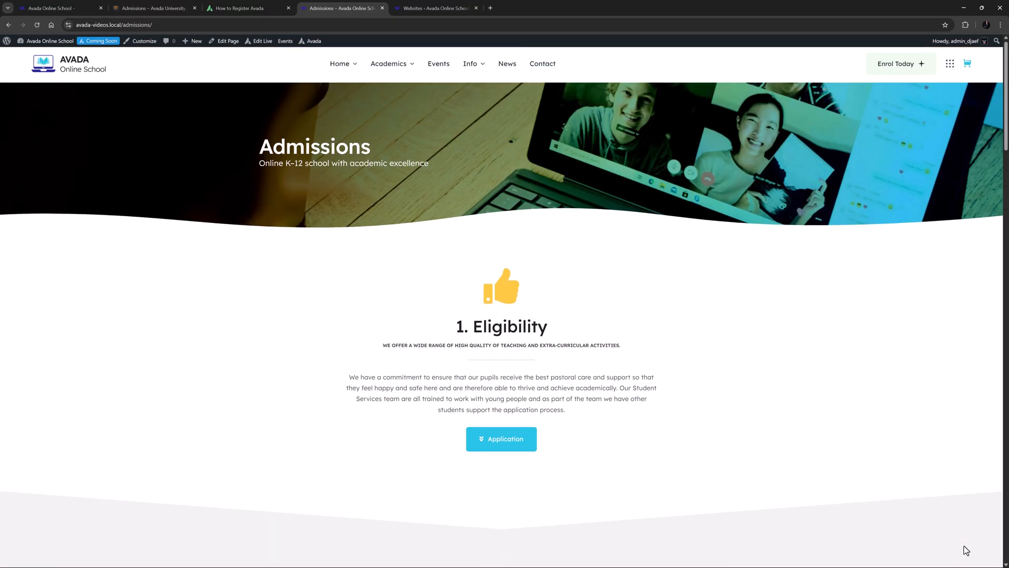